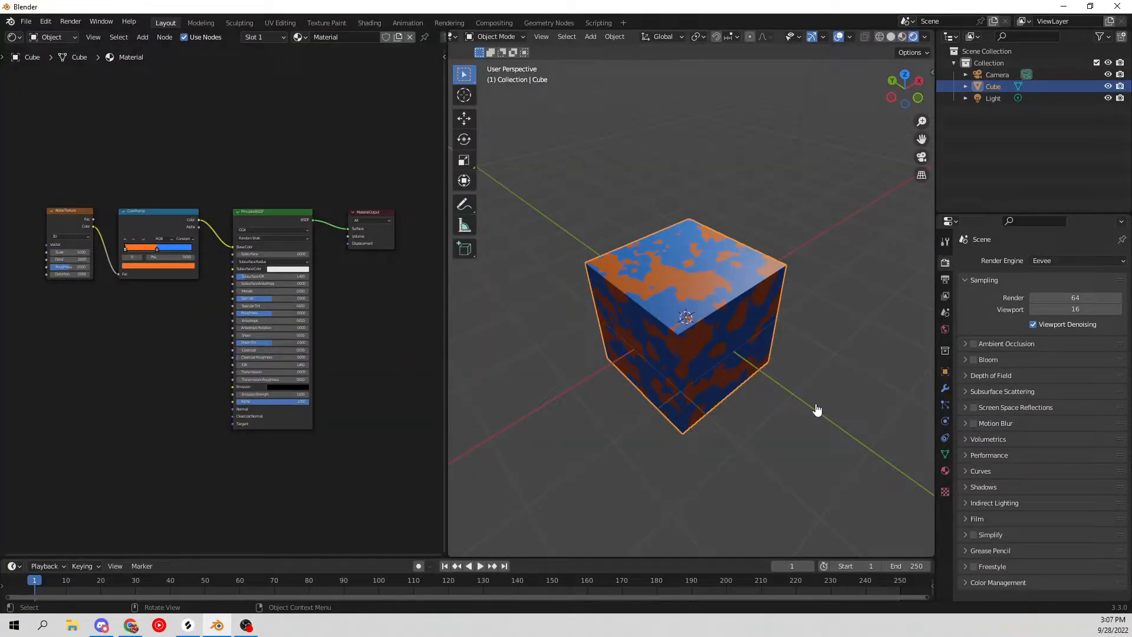
mouse_move(782, 355)
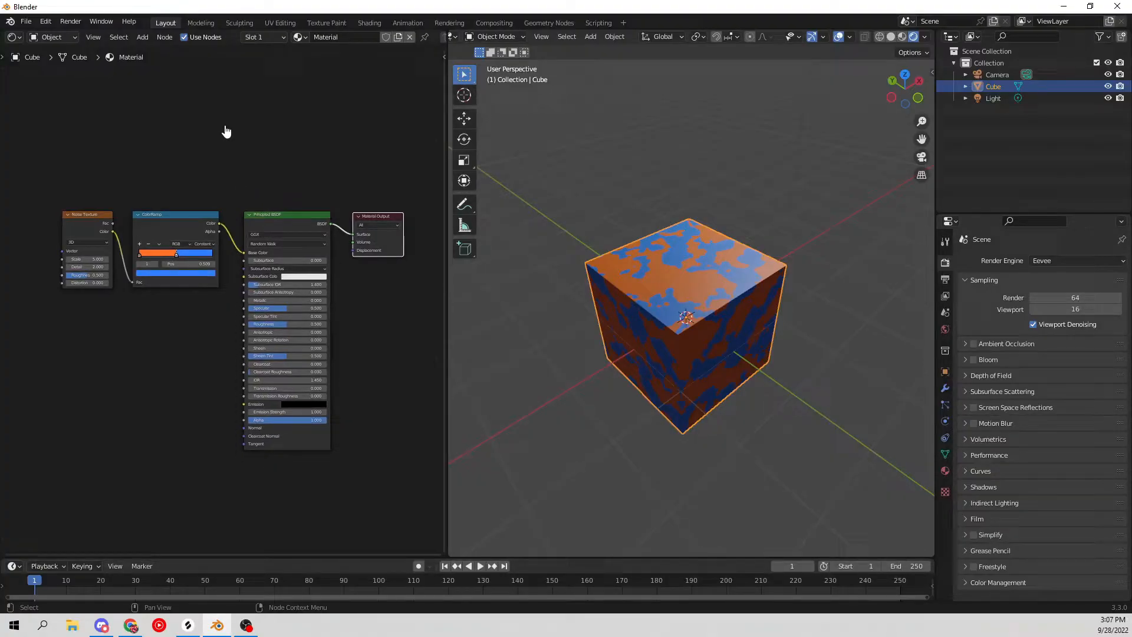
In the Texture tab, create a blank image named 'john' at 2048 × 2048 px.
click(945, 492)
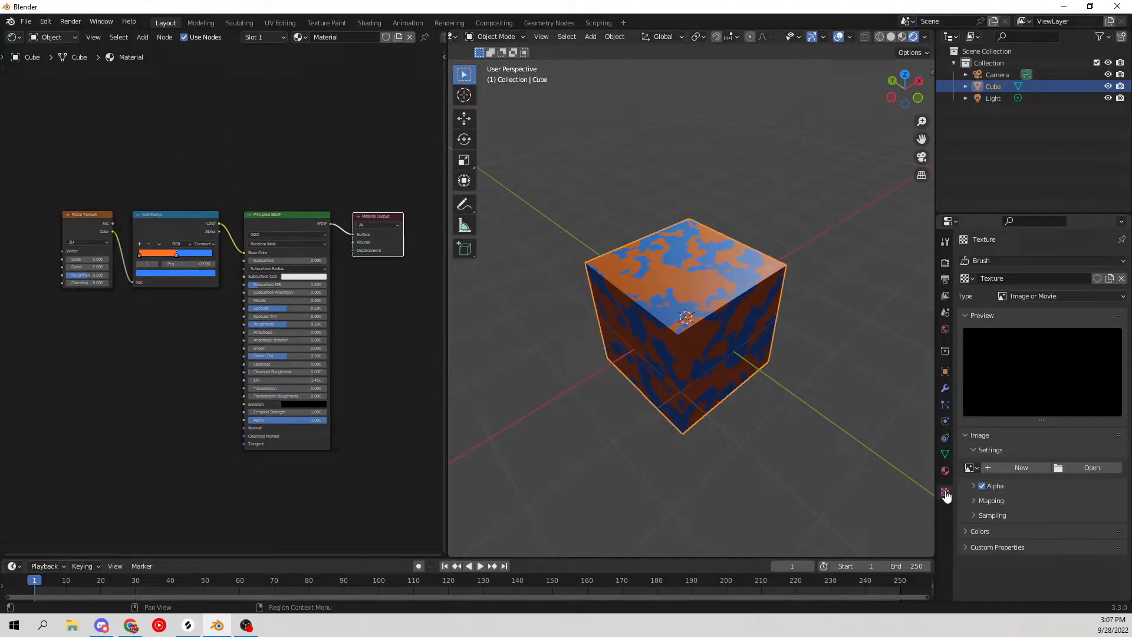
click(1020, 467)
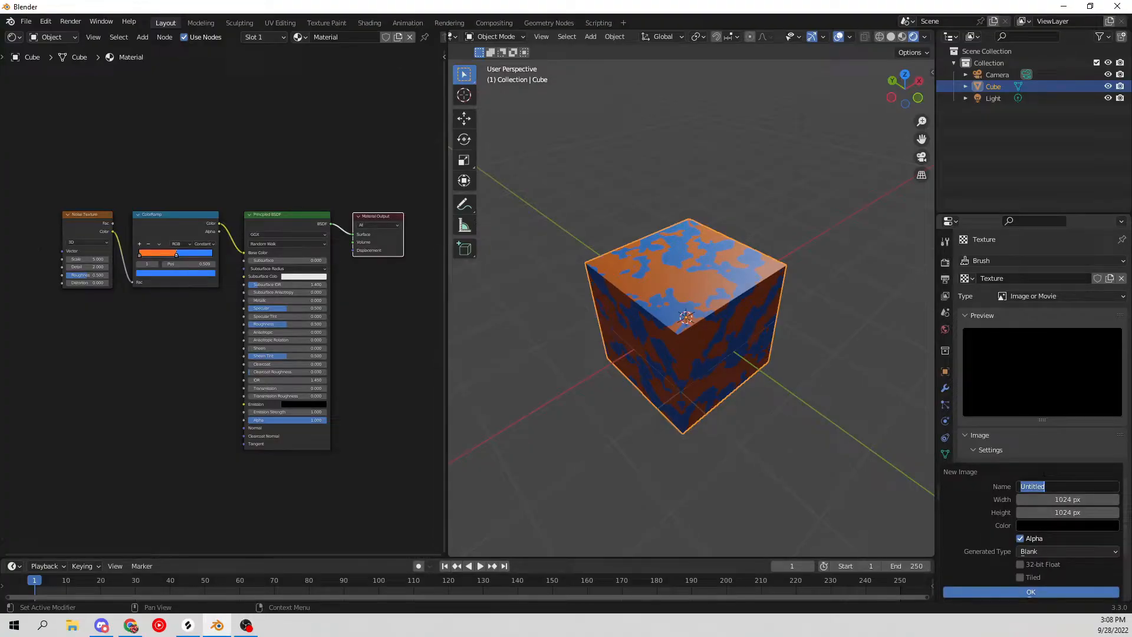
text(john)
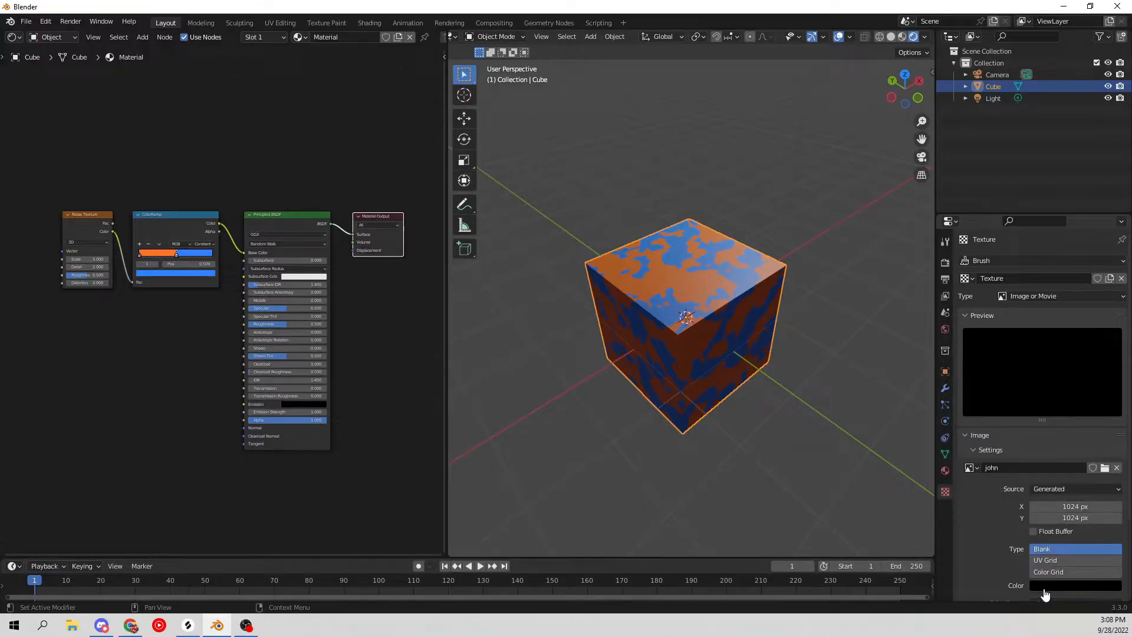
mouse_move(991, 374)
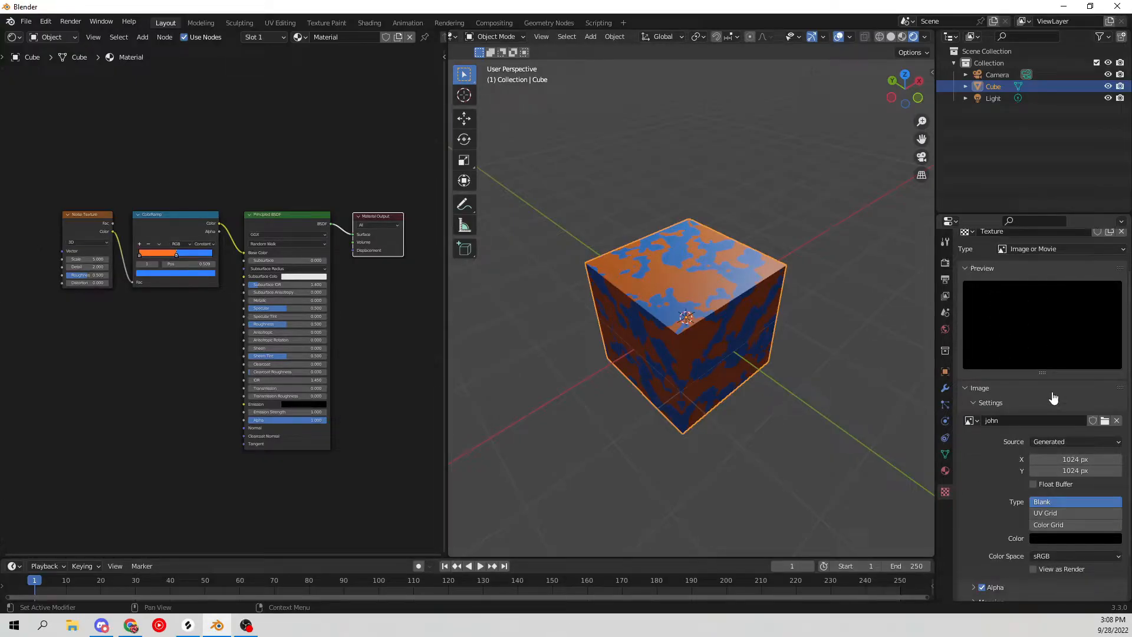
mouse_move(1075, 459)
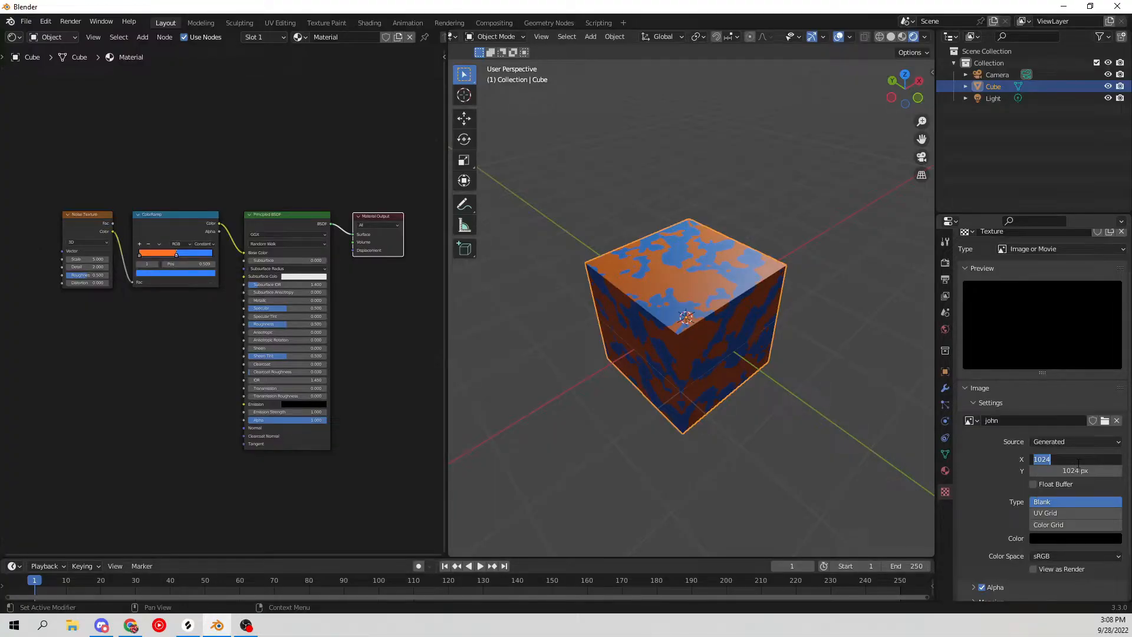
text(2048 px)
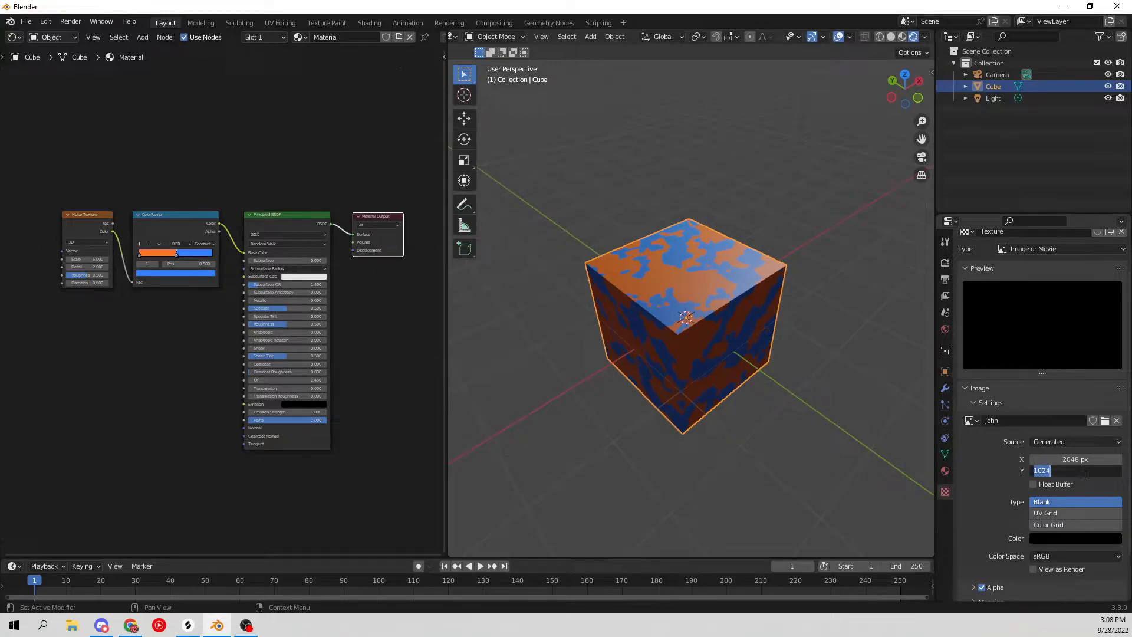
text(2048 px)
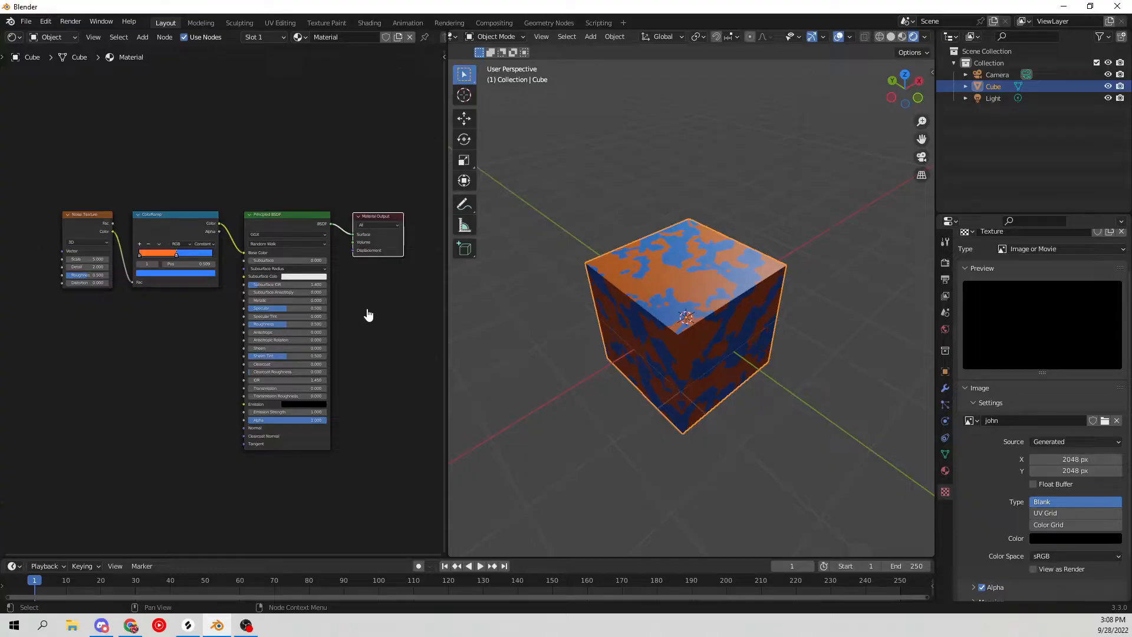
Split the node editor and make the lower area a UV Editor.
click(142, 36)
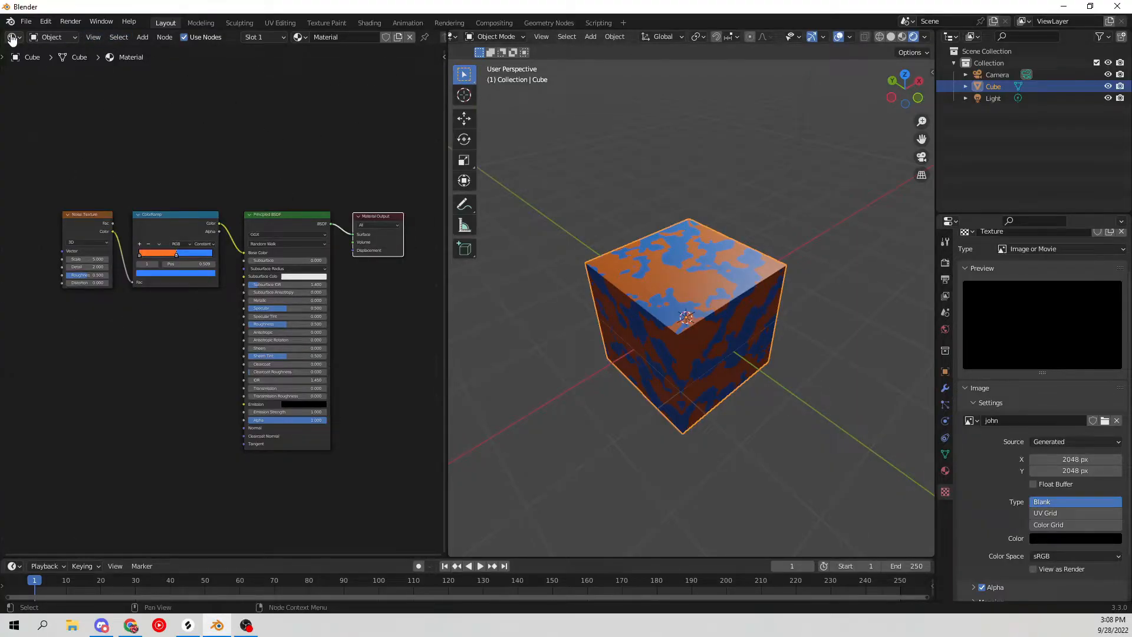
mouse_move(42, 426)
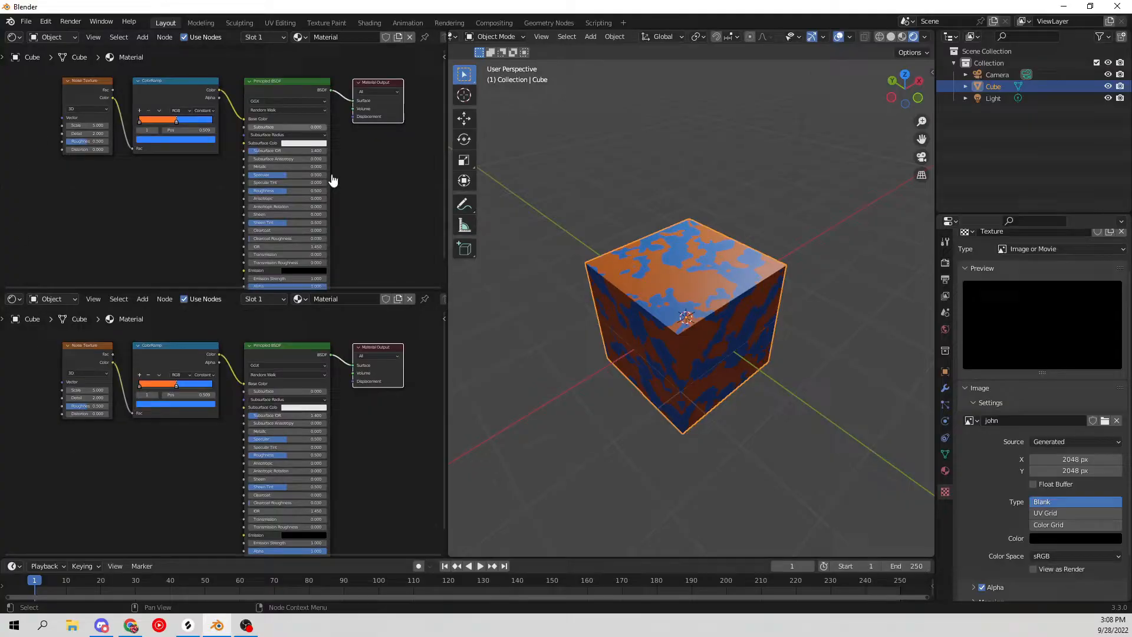
click(12, 298)
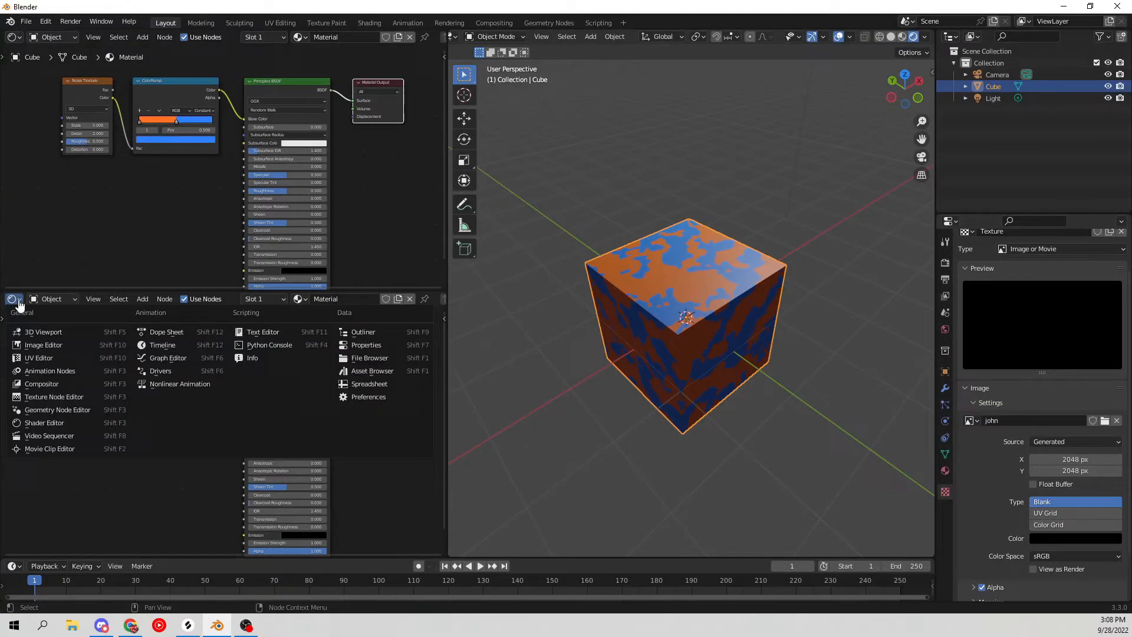
mouse_move(38, 357)
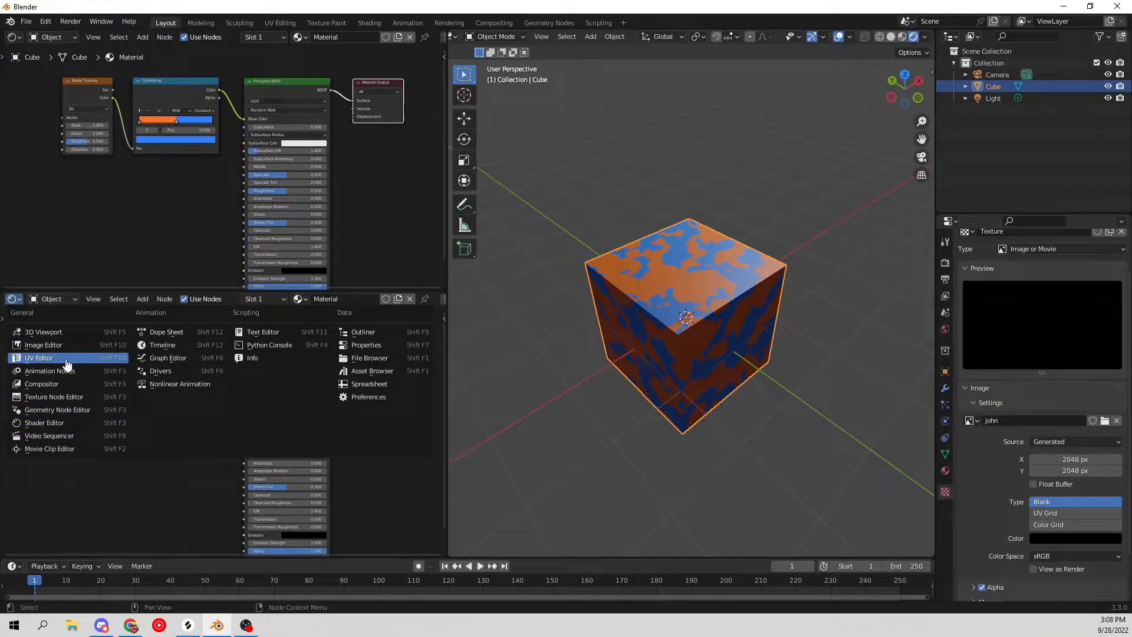
click(39, 358)
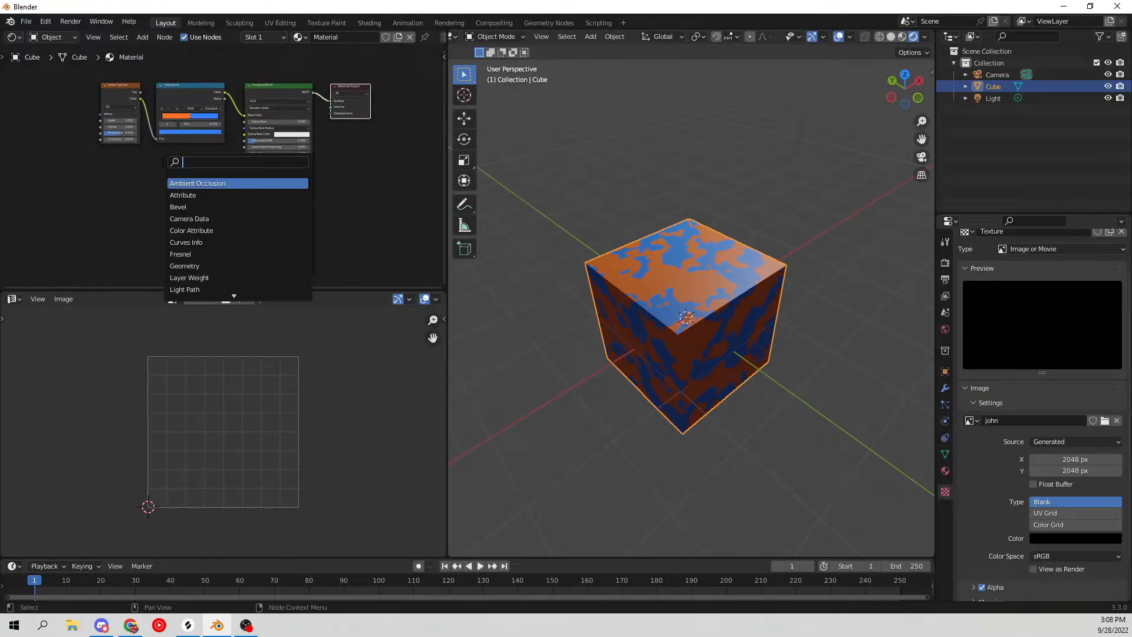
Add an Image Texture node using john and display john in the lower editor.
text(ika)
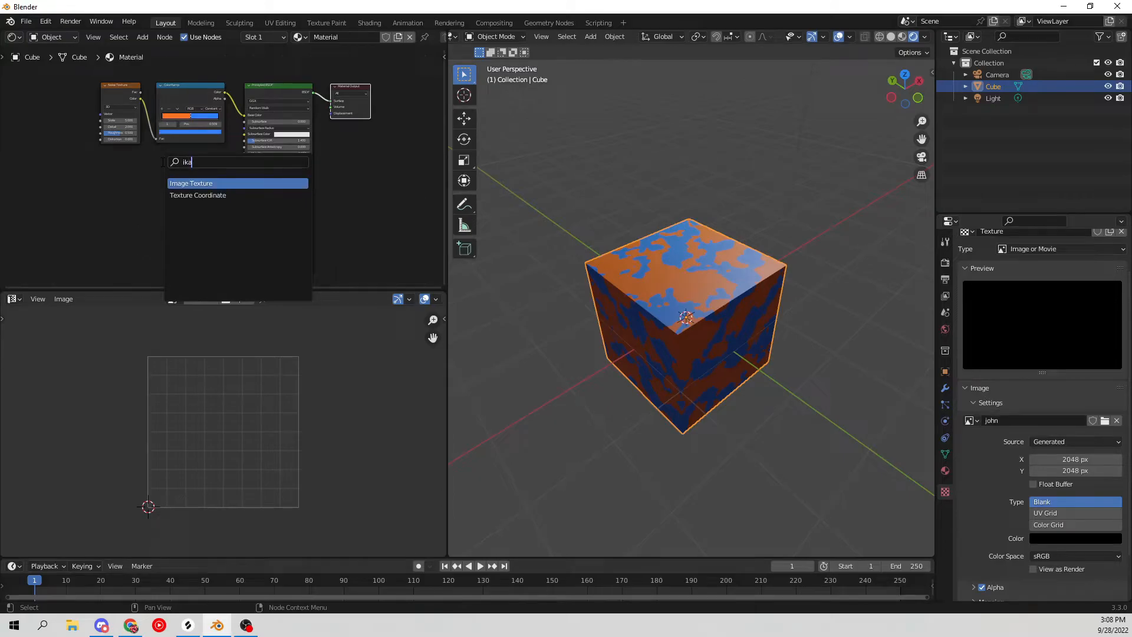
text(image)
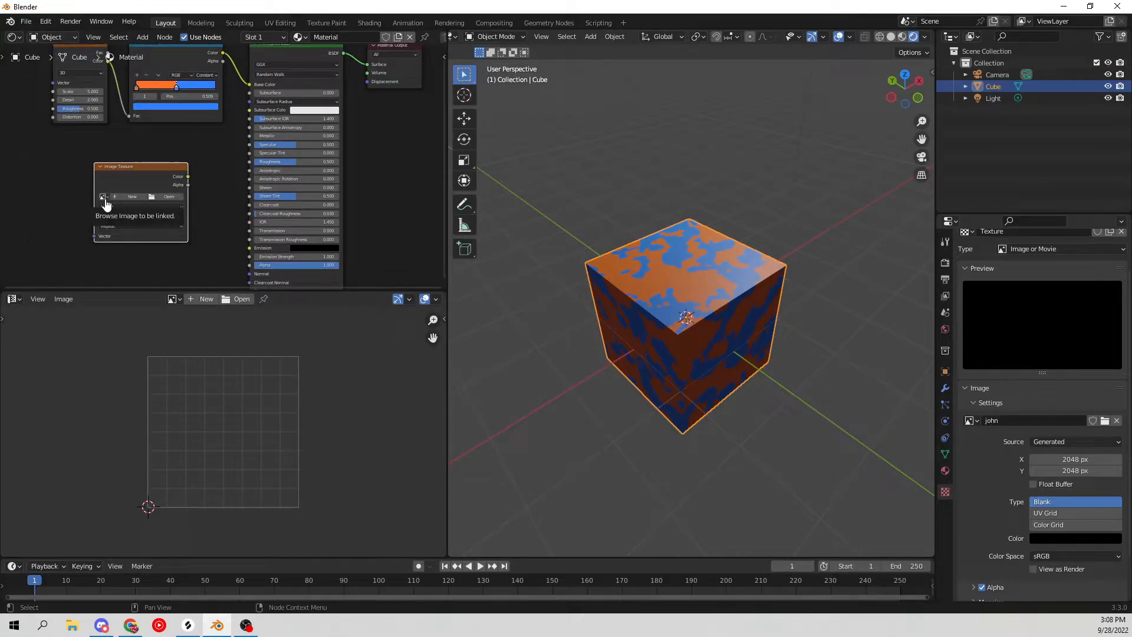
click(104, 196)
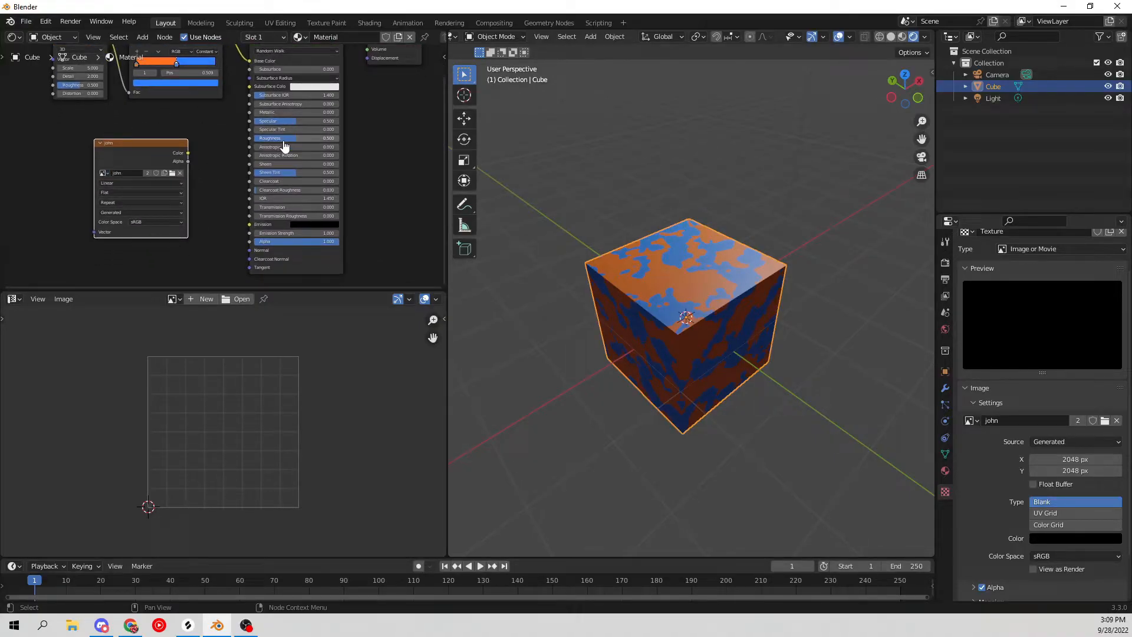
click(172, 299)
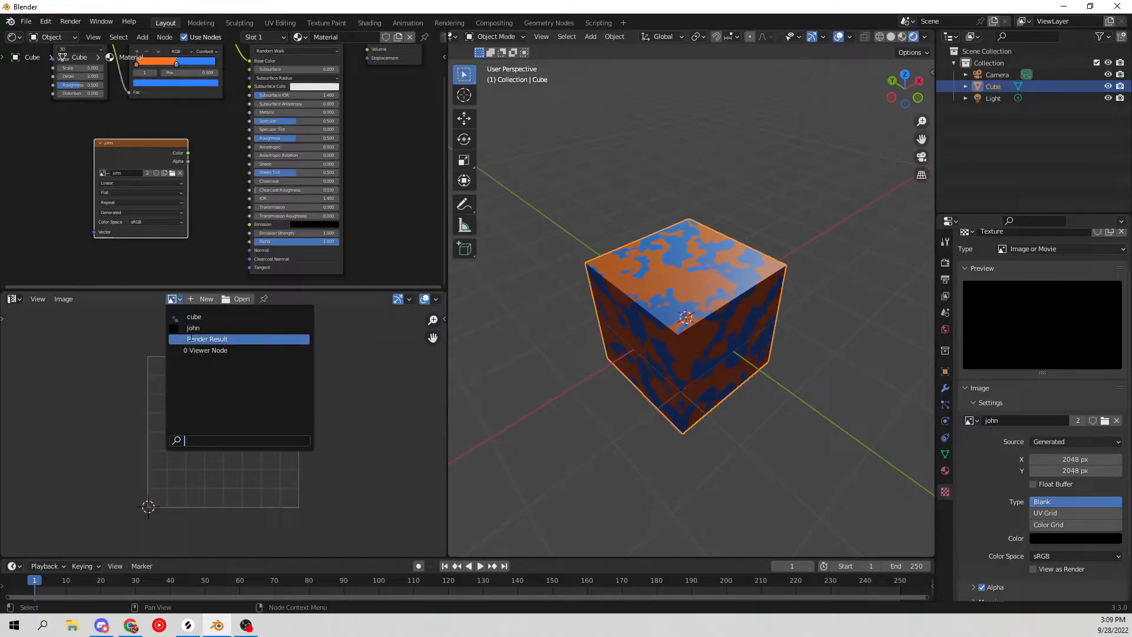
click(193, 327)
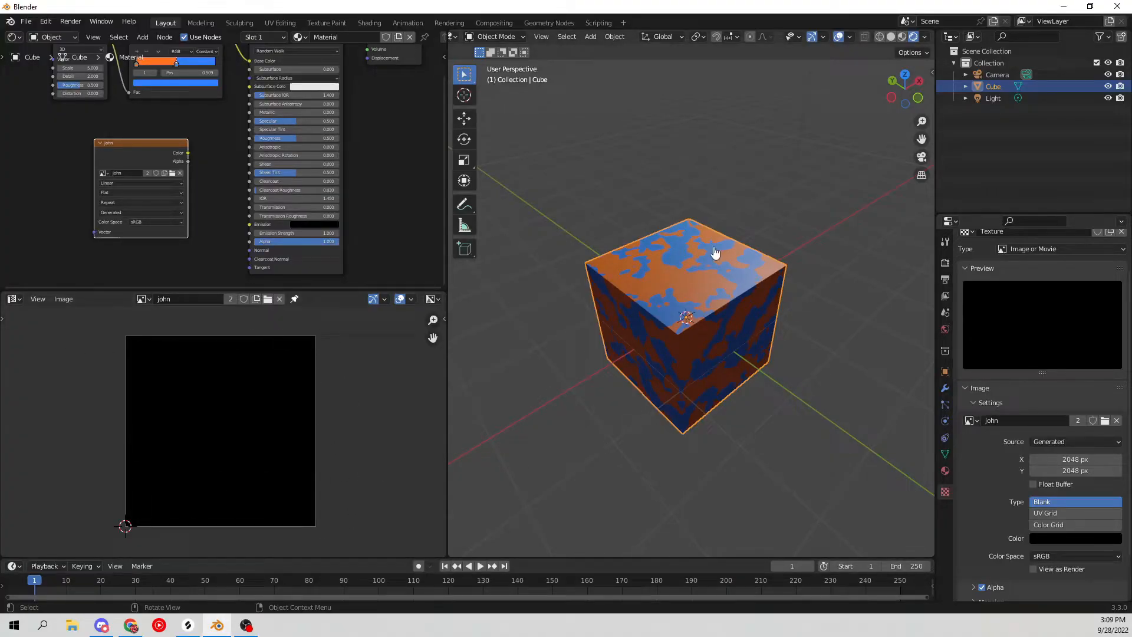
Unwrap the cube with Smart UV Project in edit mode.
key(Tab)
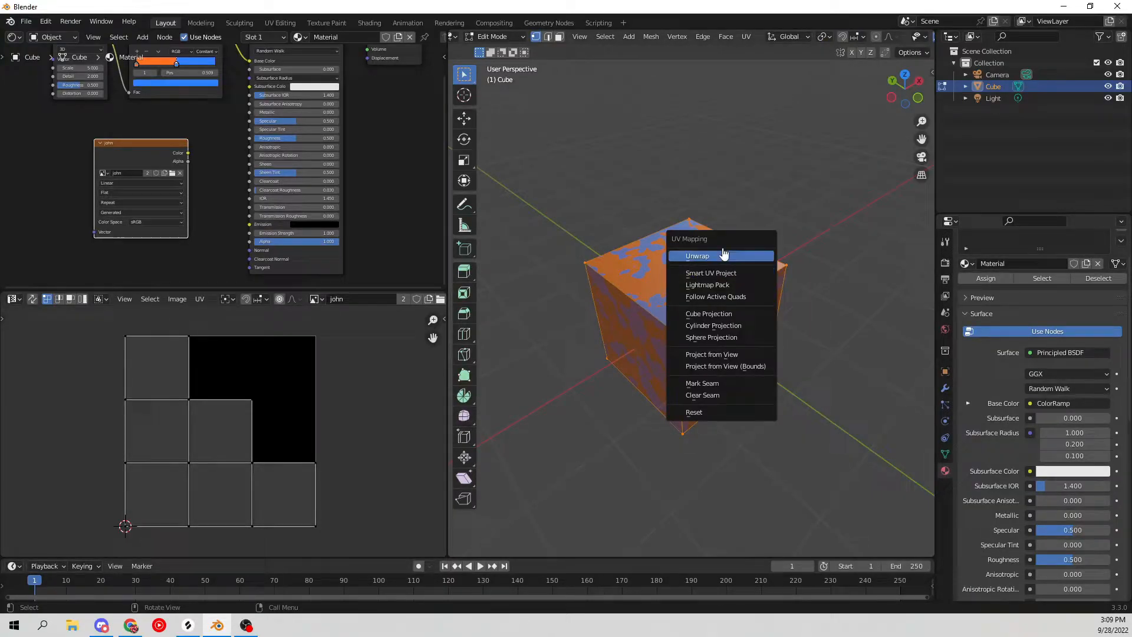
mouse_move(711, 273)
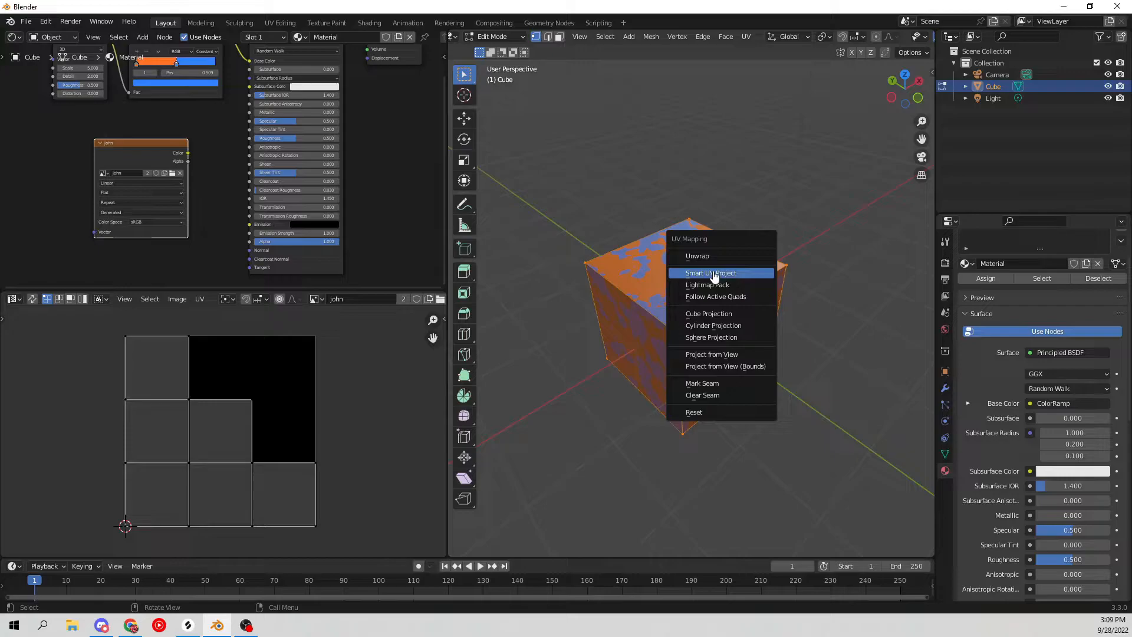
click(710, 272)
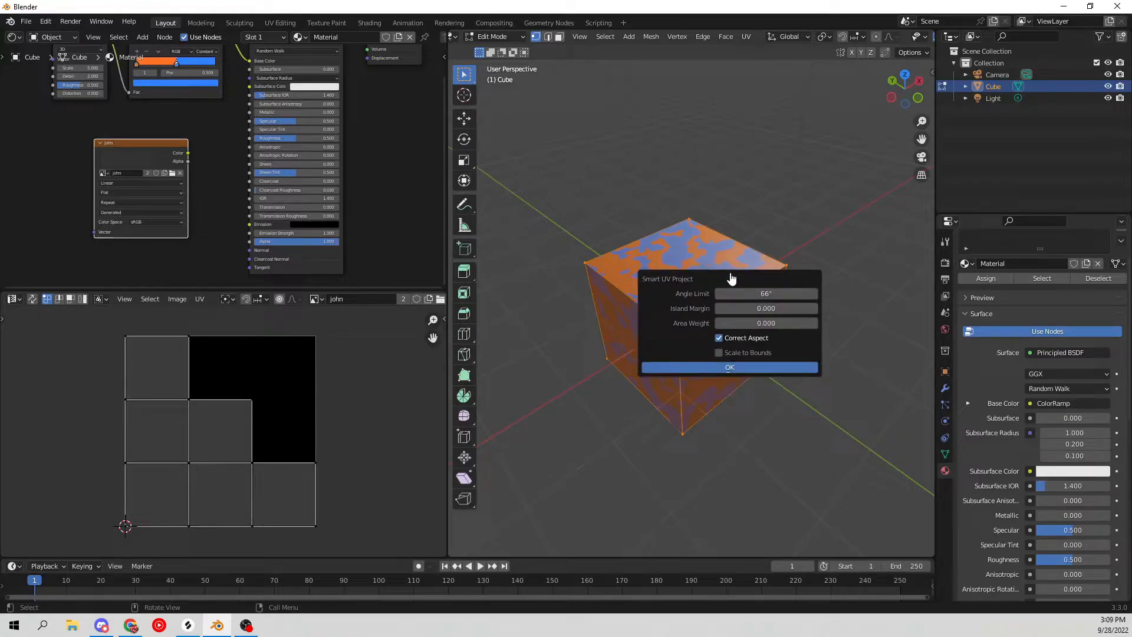
click(729, 366)
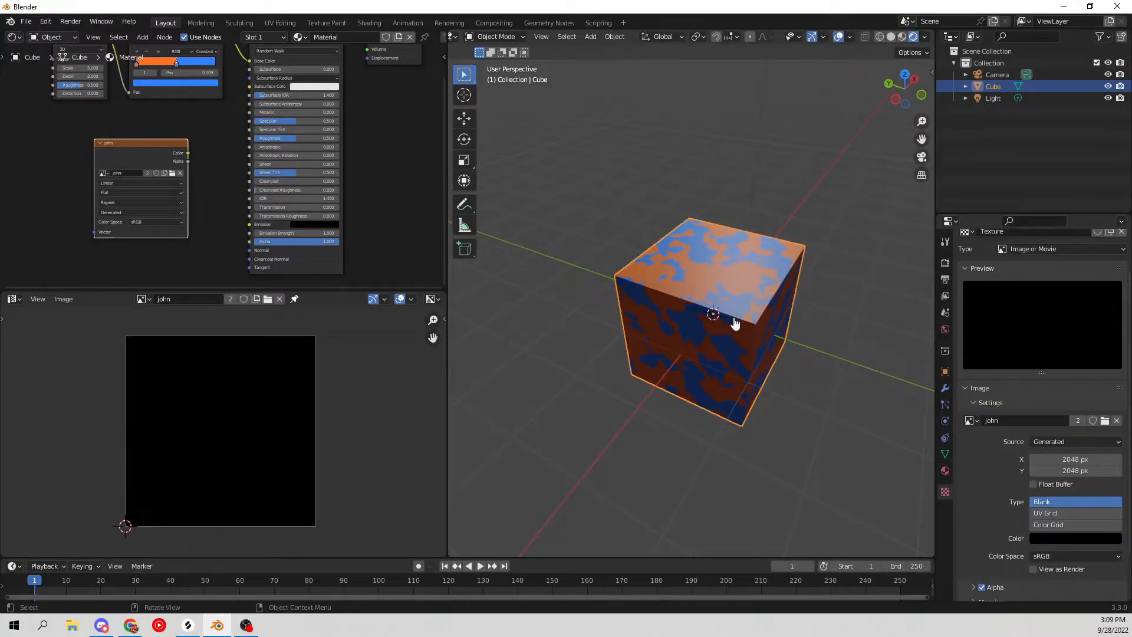
mouse_move(741, 289)
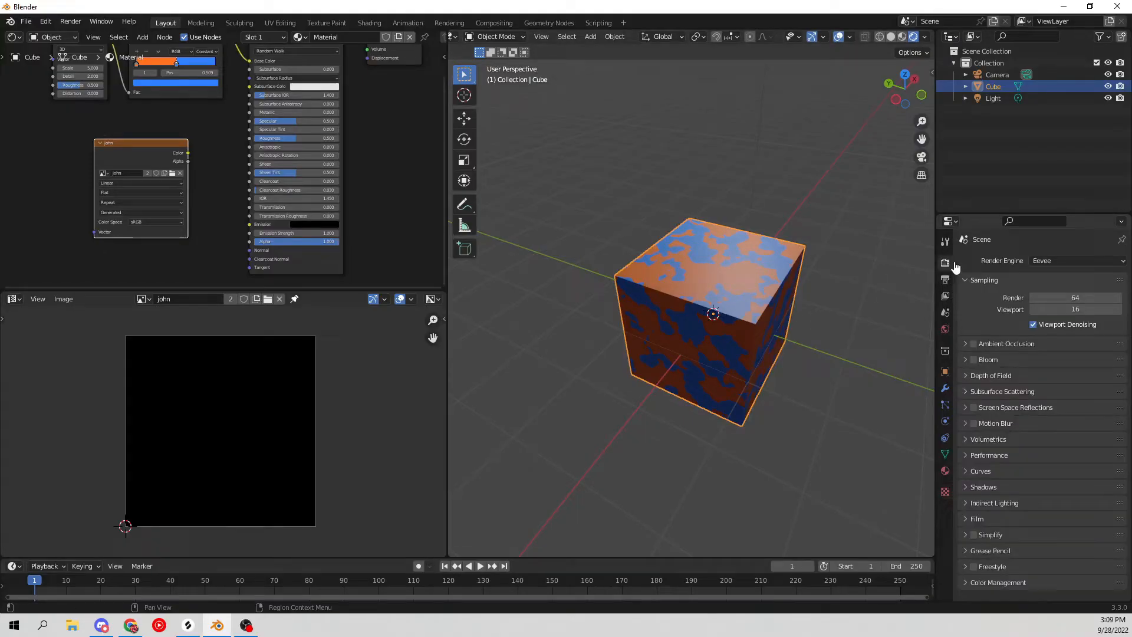
Set the render engine to Cycles and the Bake Type to Diffuse.
click(1075, 260)
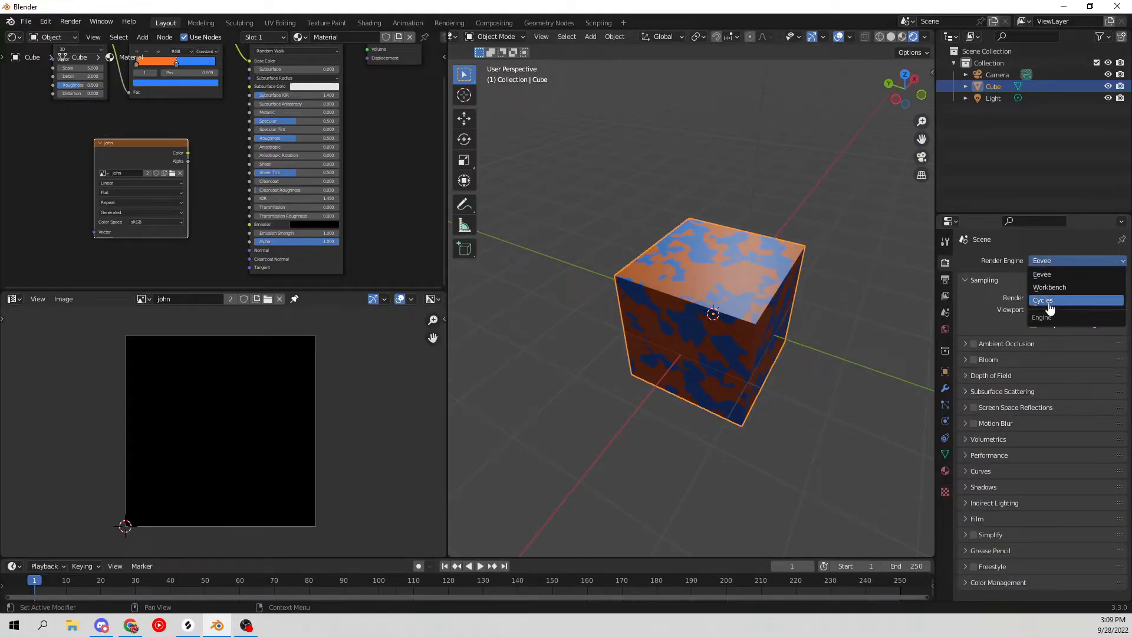
click(1043, 299)
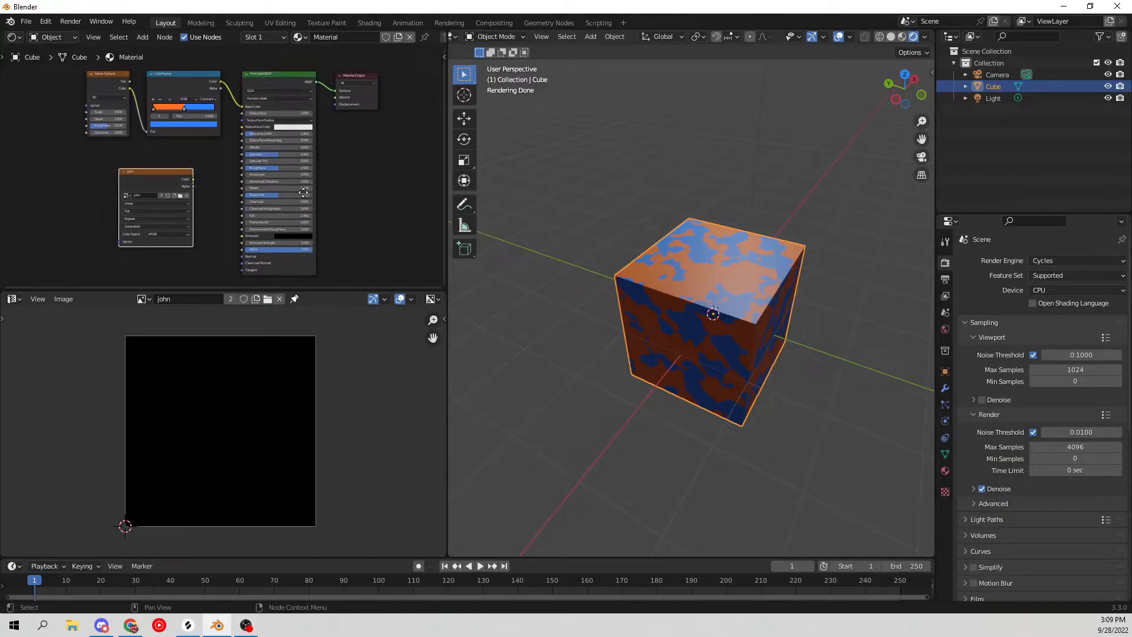
mouse_move(303, 199)
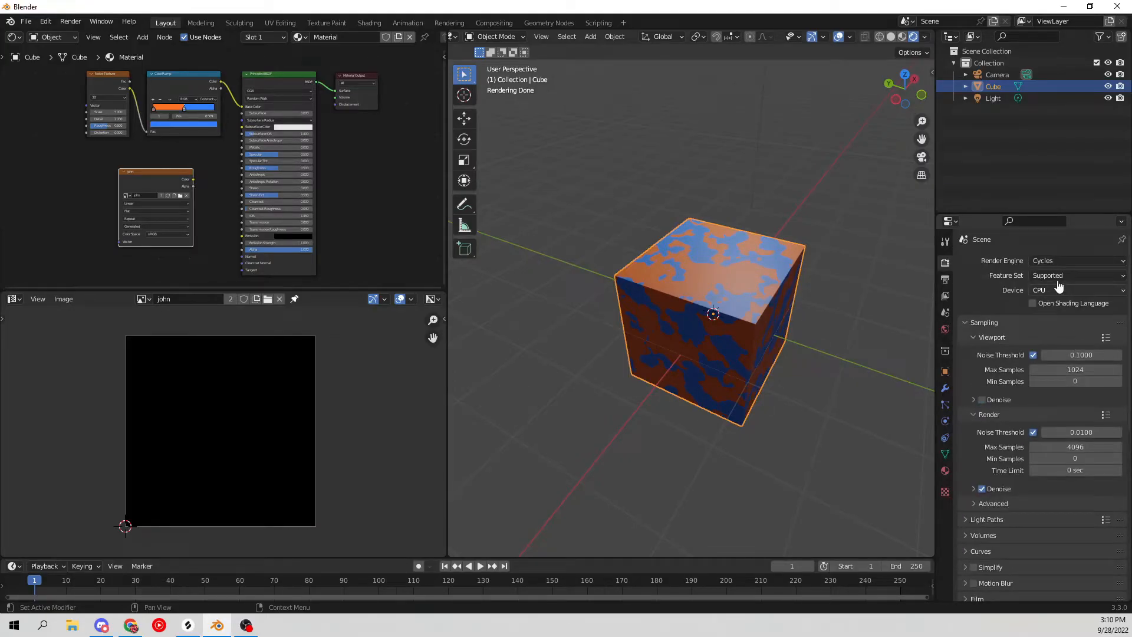
click(1076, 260)
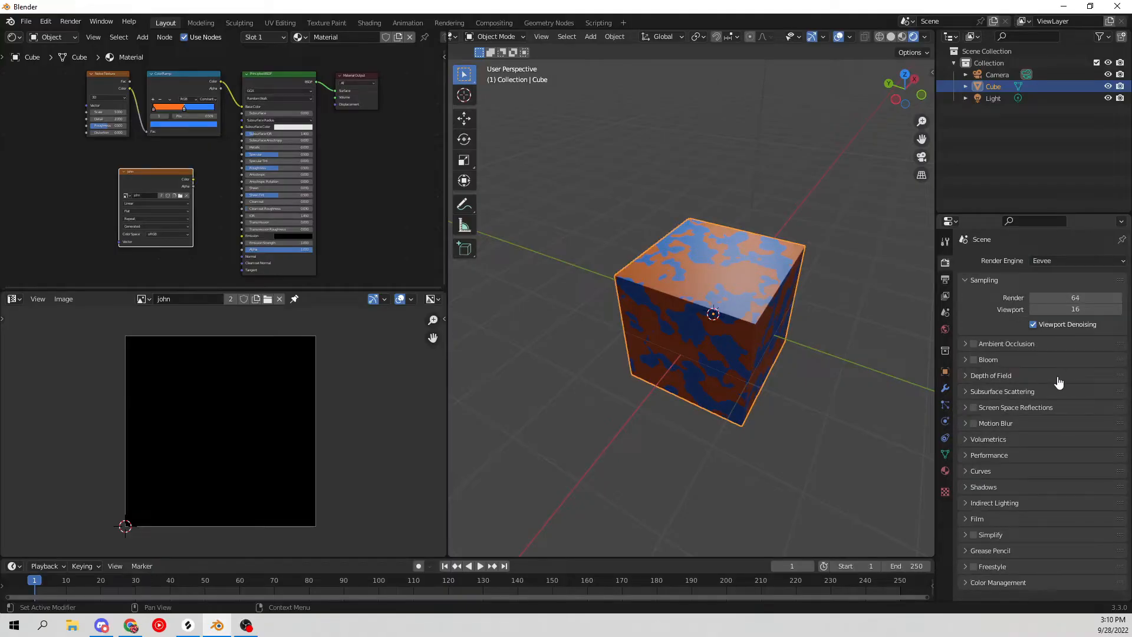
click(1074, 260)
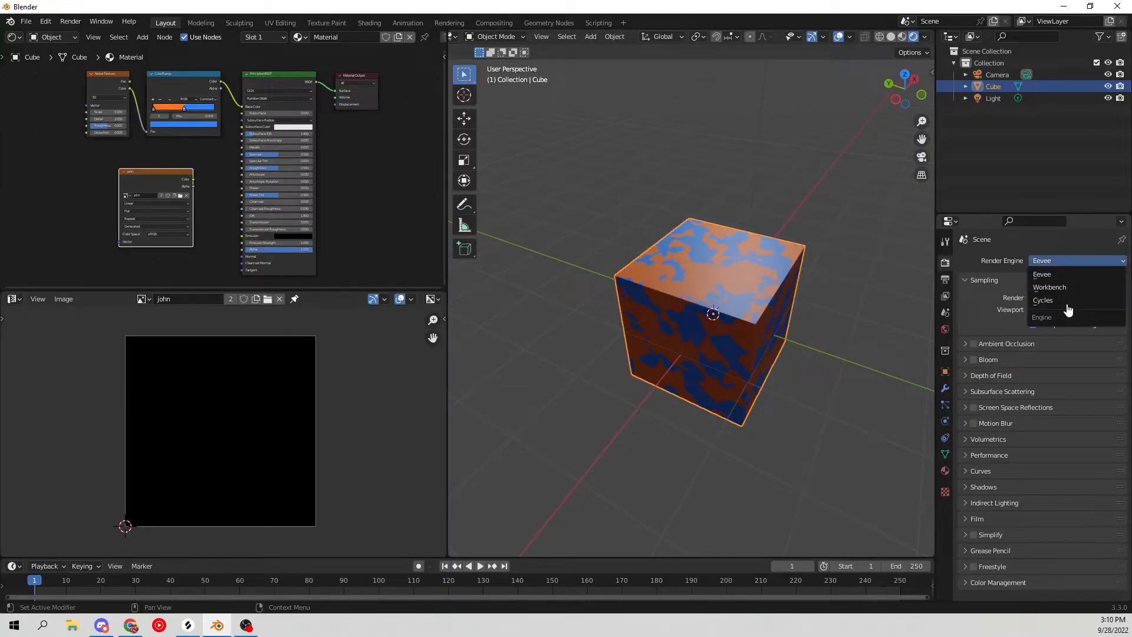
click(1042, 300)
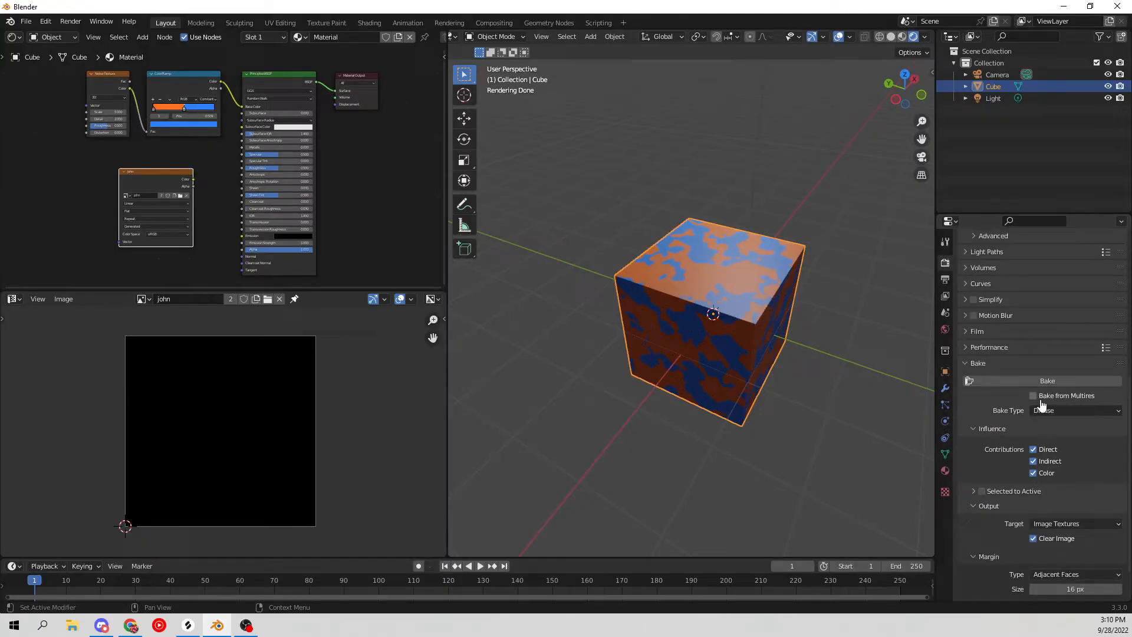
click(1075, 410)
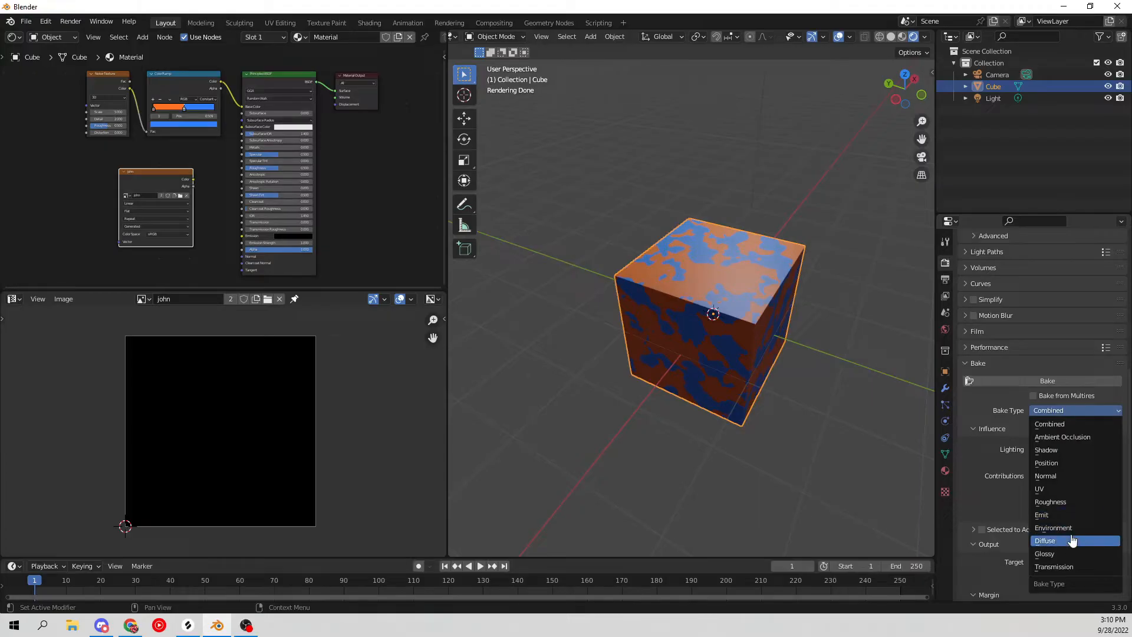
click(1045, 540)
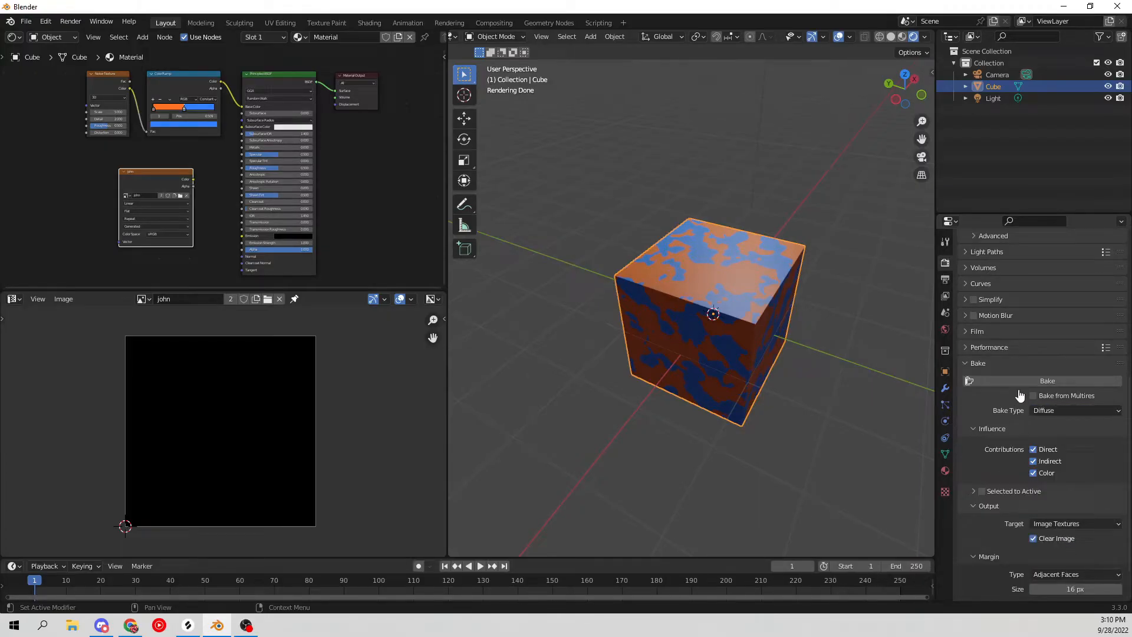
Bake the cube's diffuse orange-and-blue noise into the john image.
click(1046, 380)
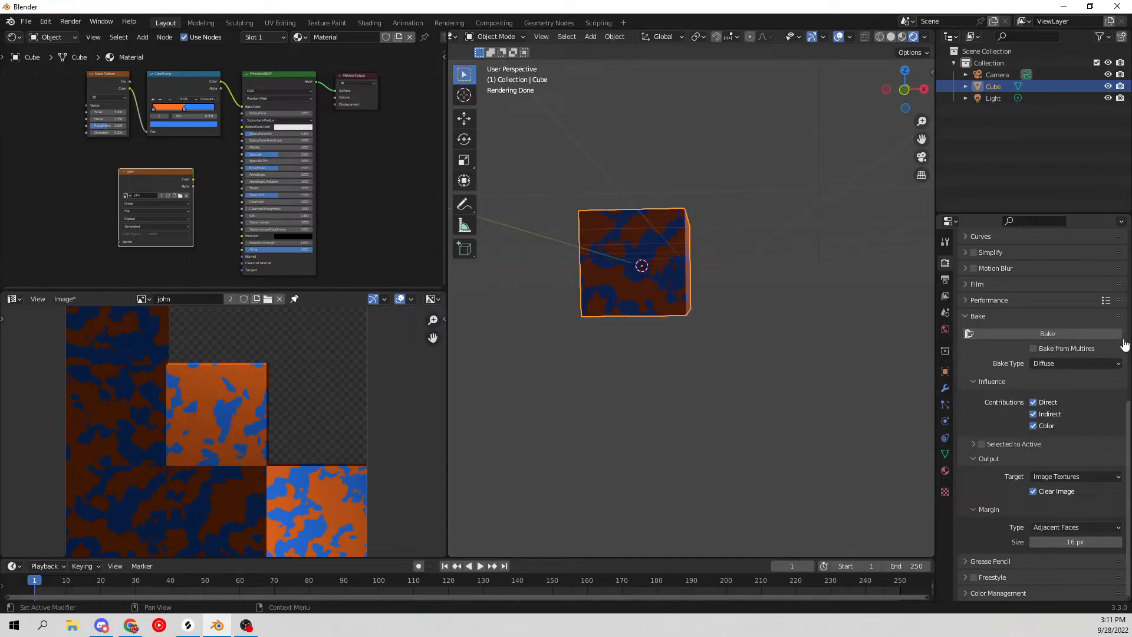
Turn off Direct and Indirect bake influence, keep Color, and re-bake john.
scroll(down, 3)
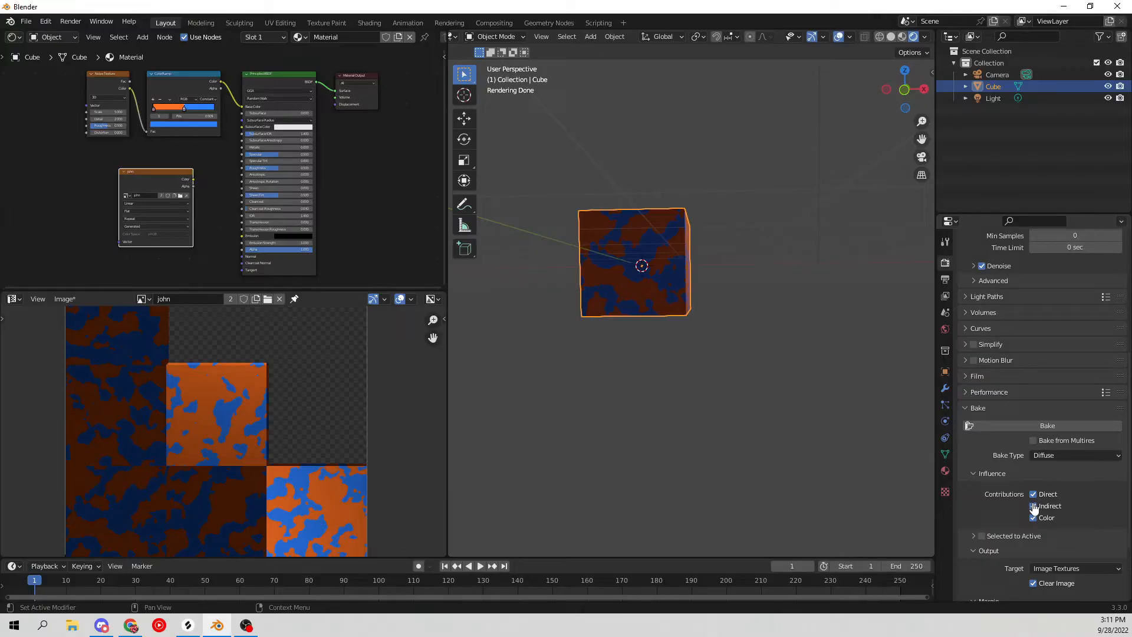
click(1033, 506)
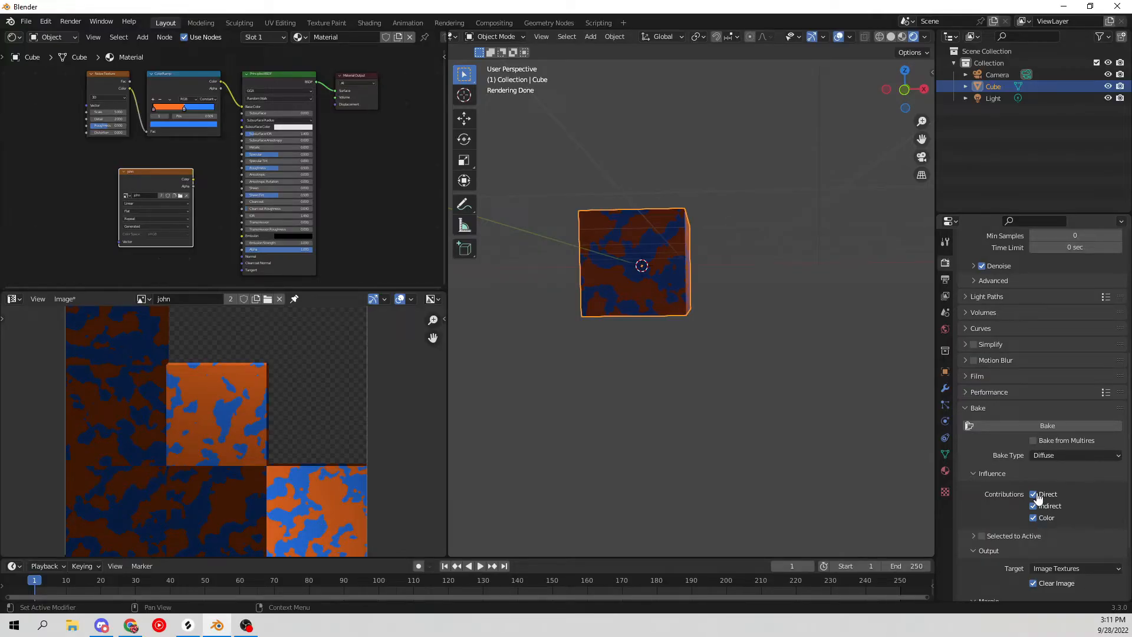
click(1032, 517)
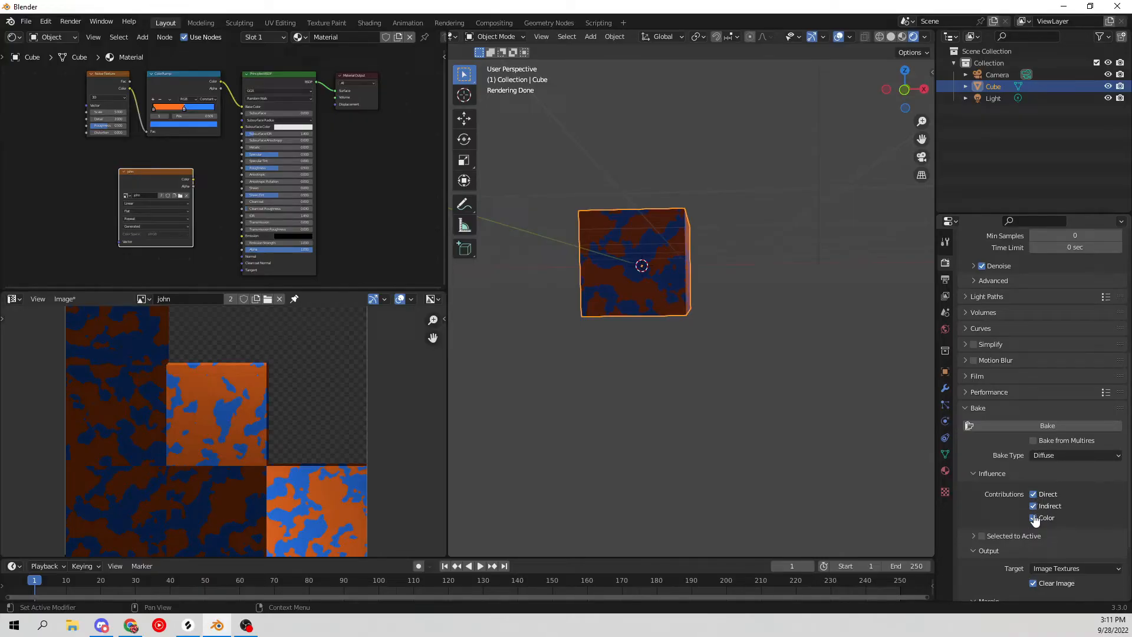
mouse_move(1034, 518)
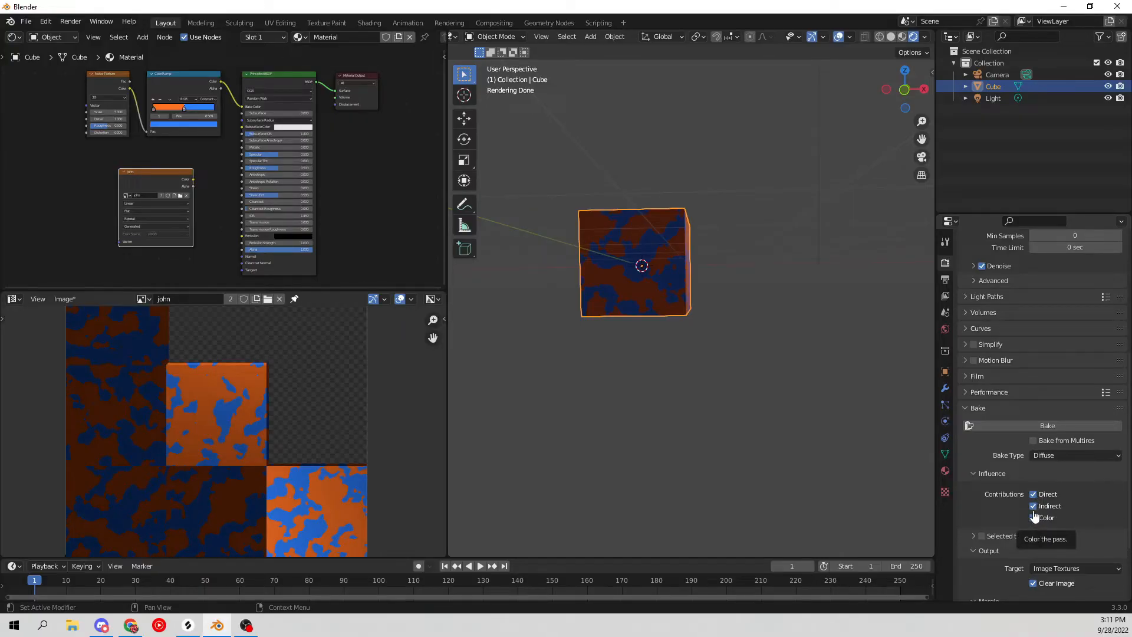
mouse_move(1034, 495)
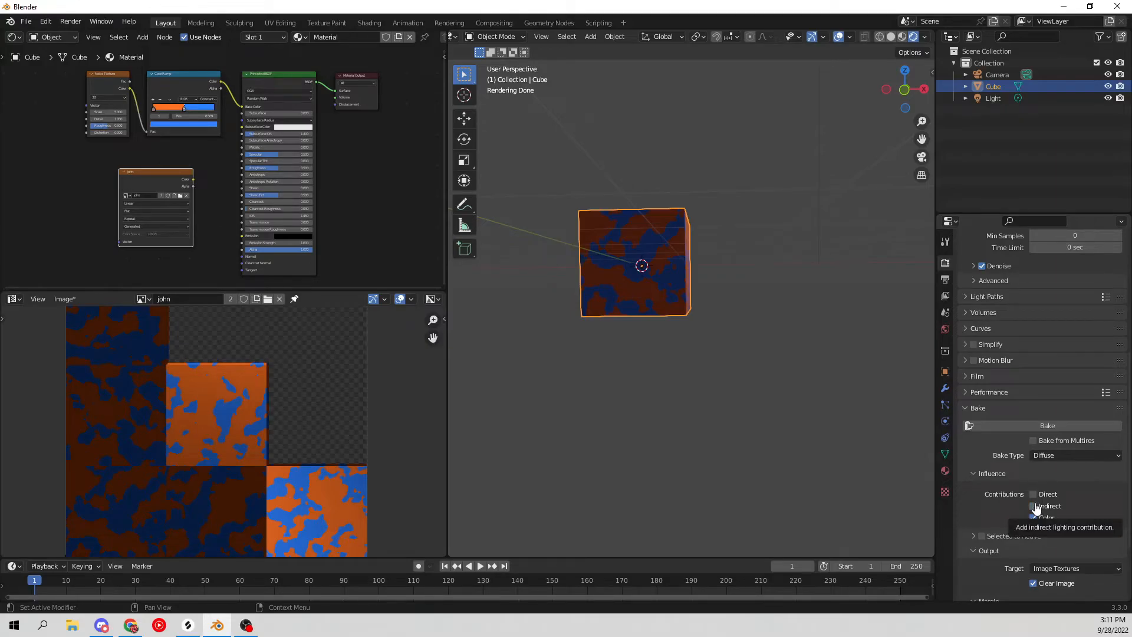
click(1033, 517)
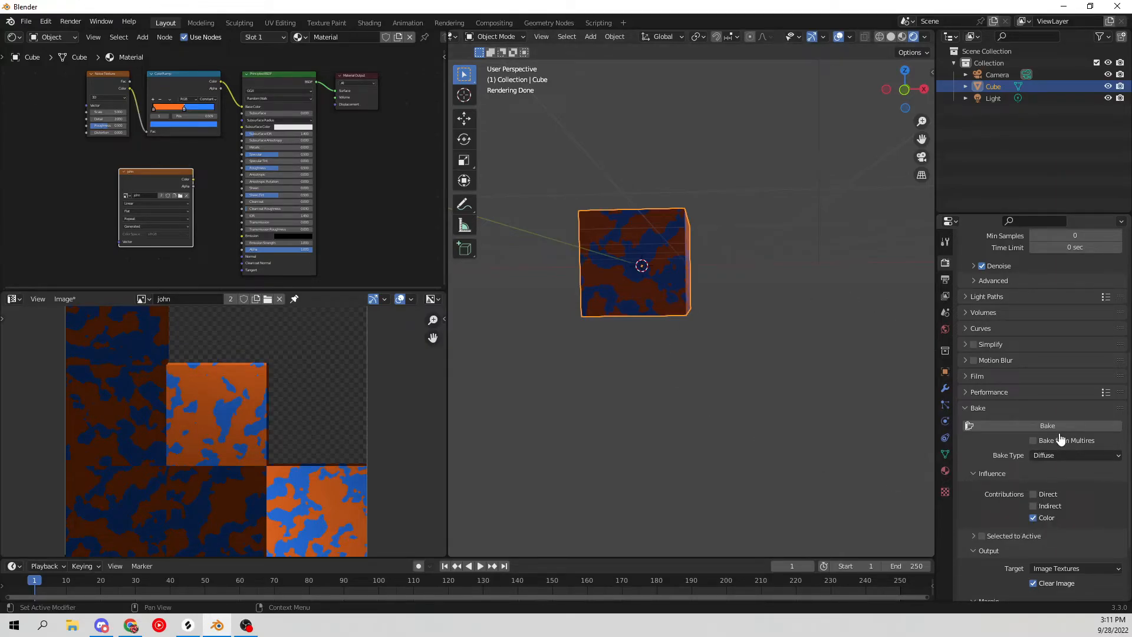
click(1046, 425)
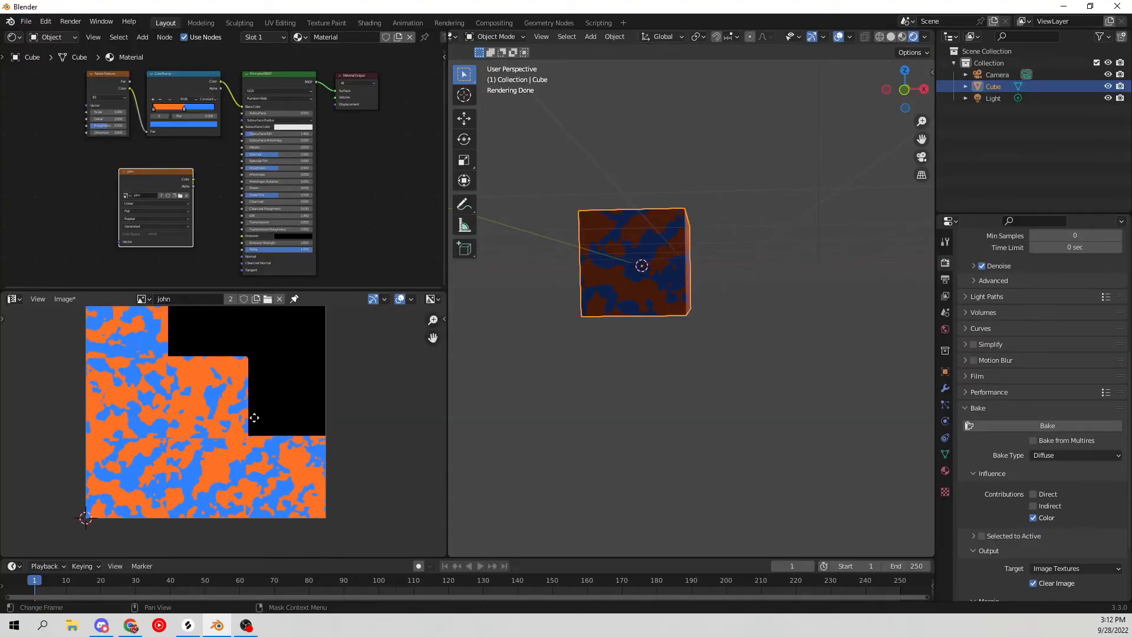
scroll(down, 3)
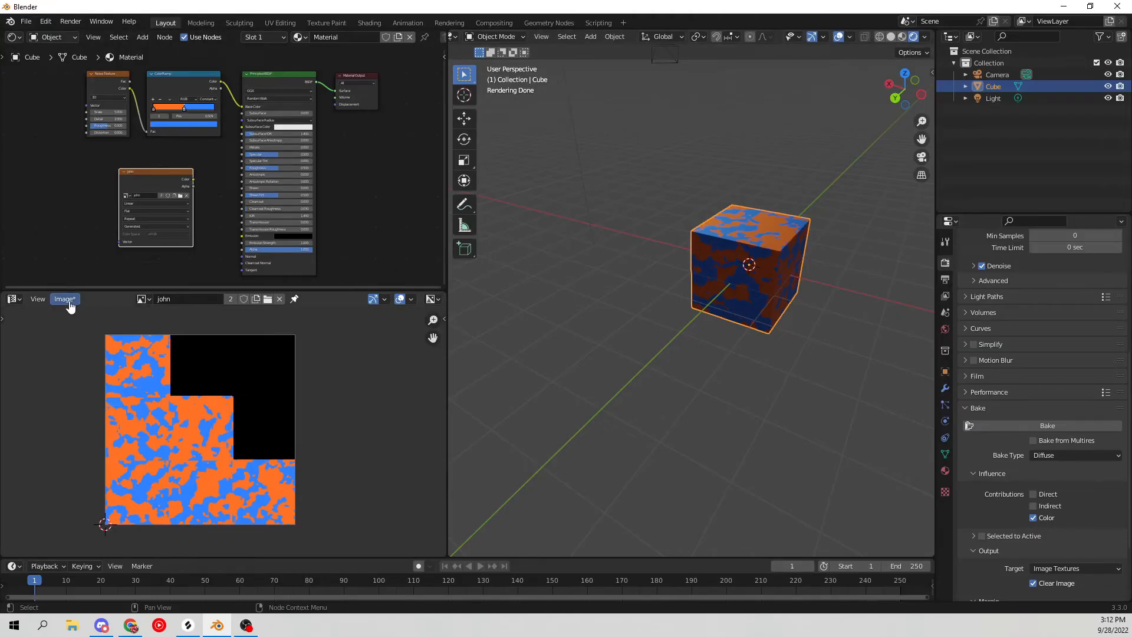
click(64, 299)
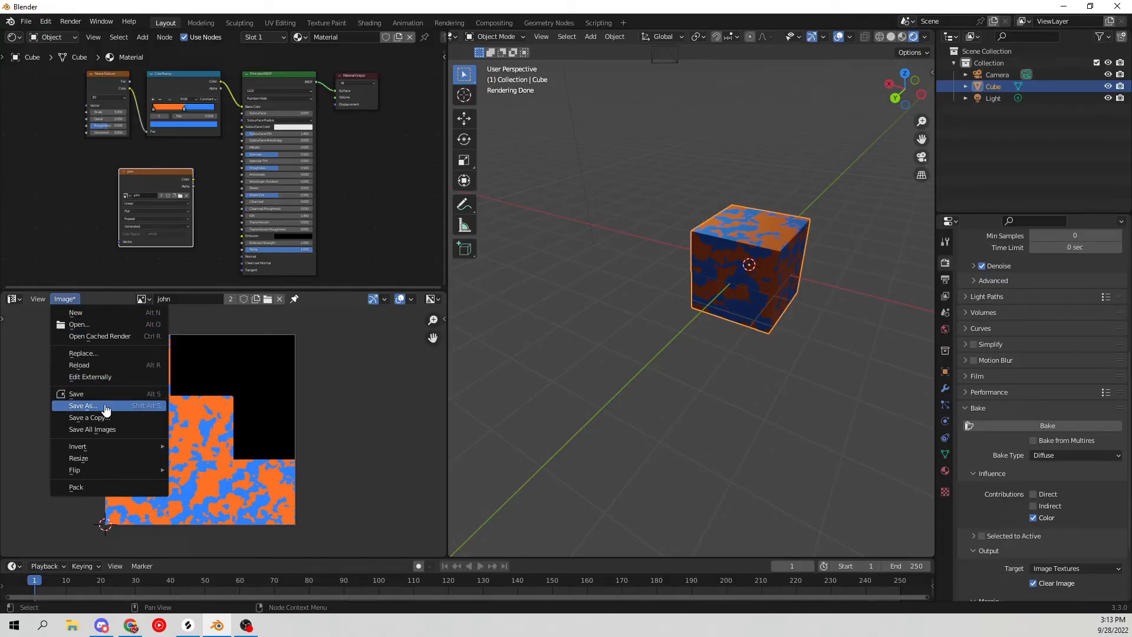
Start saving the baked john image with Image > Save As.
click(332, 385)
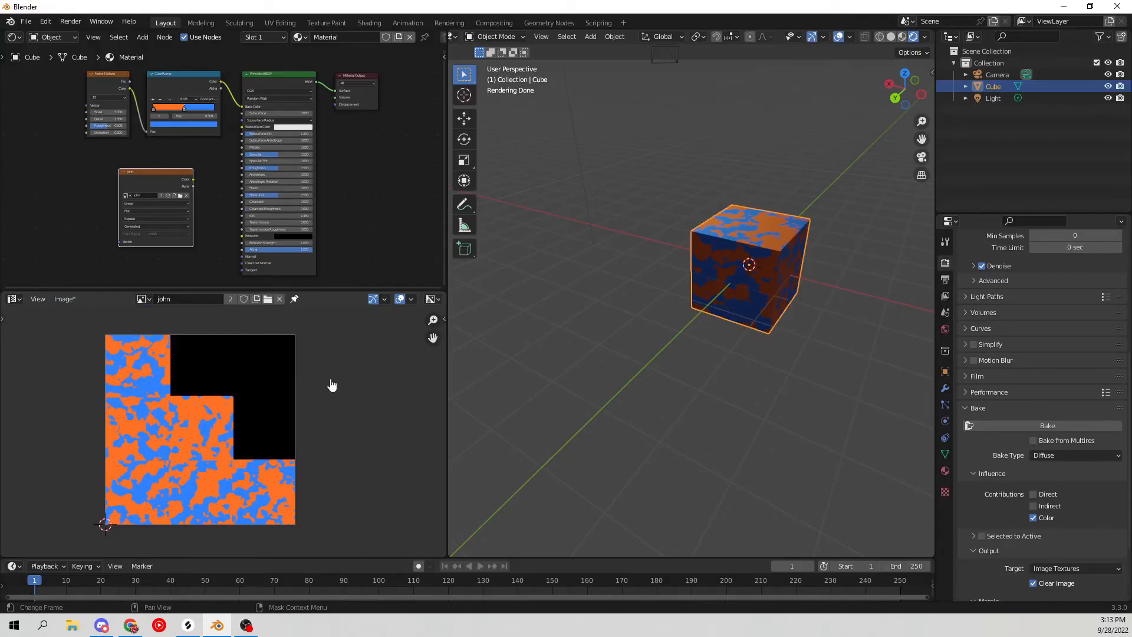